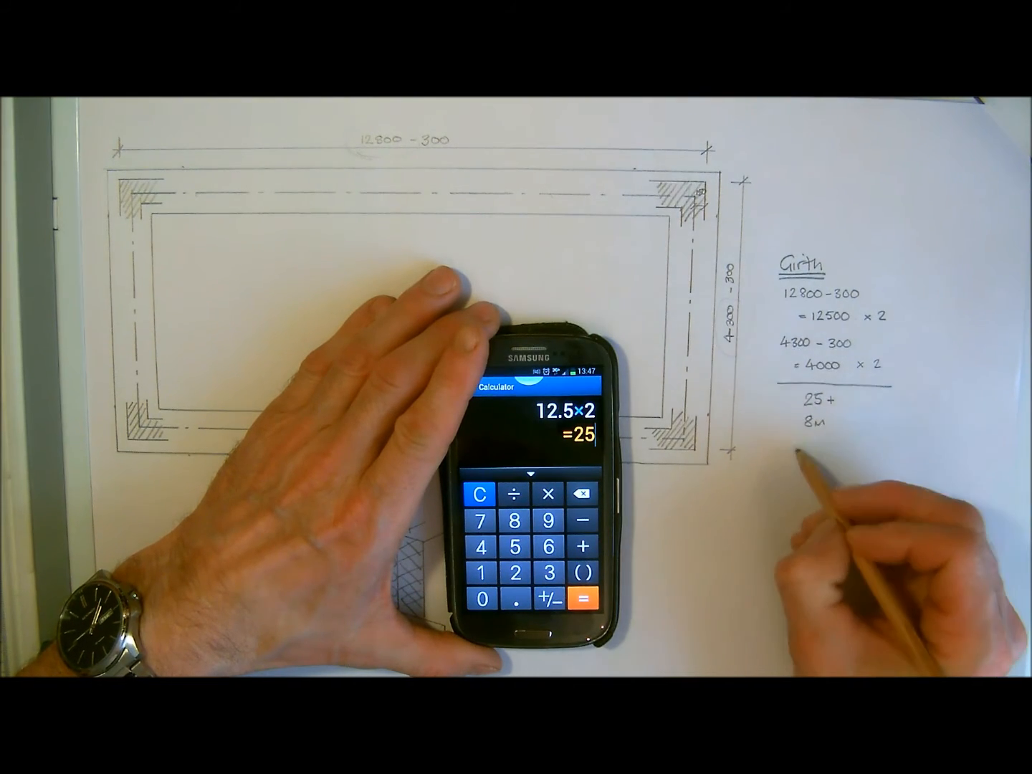
Add 8 to the 25 result to reach the 33 m trench girth
click(585, 545)
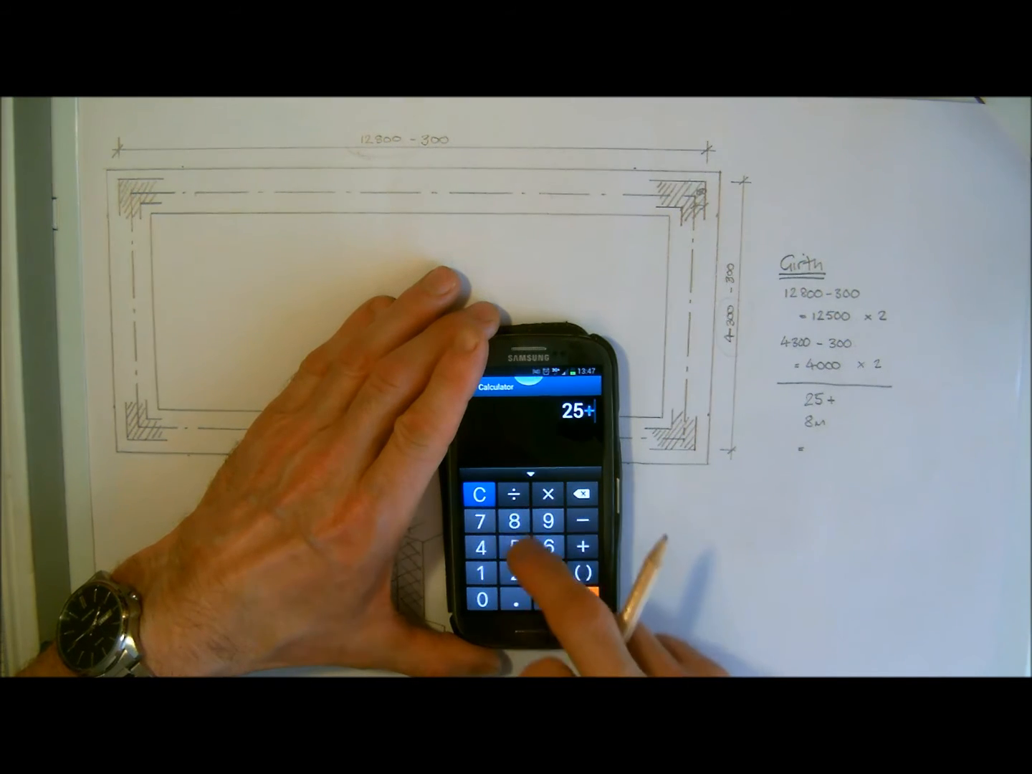
click(584, 580)
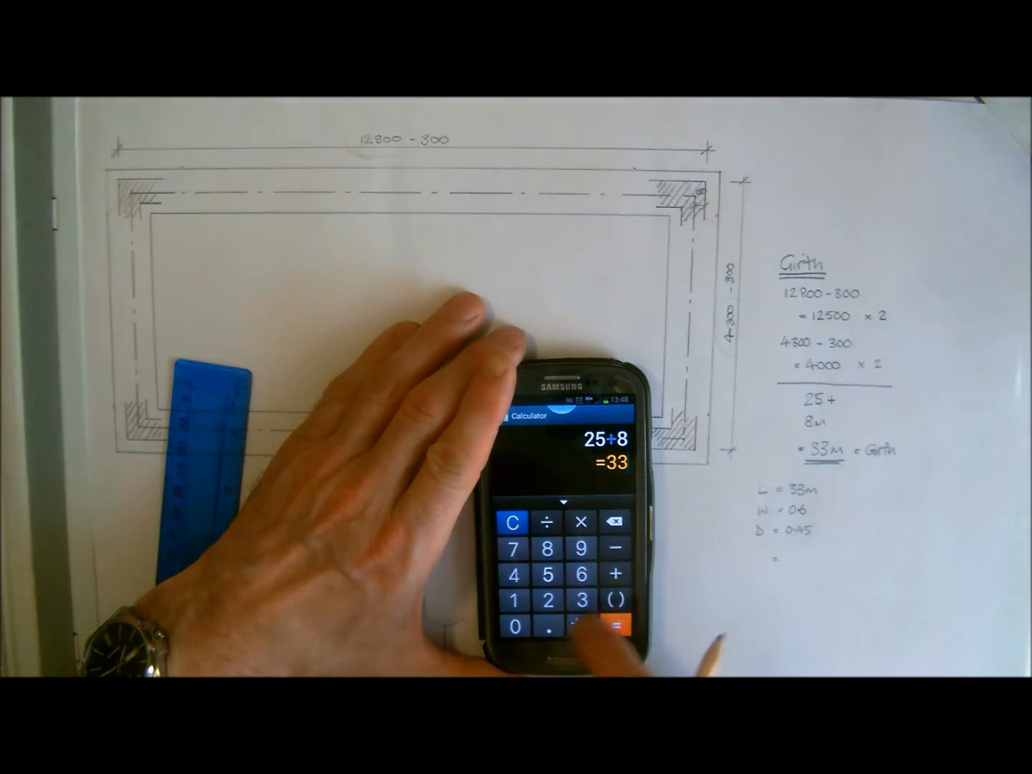
Multiply the 33 m girth by 0.6 and 0.45 to get 8.91 m³
click(611, 625)
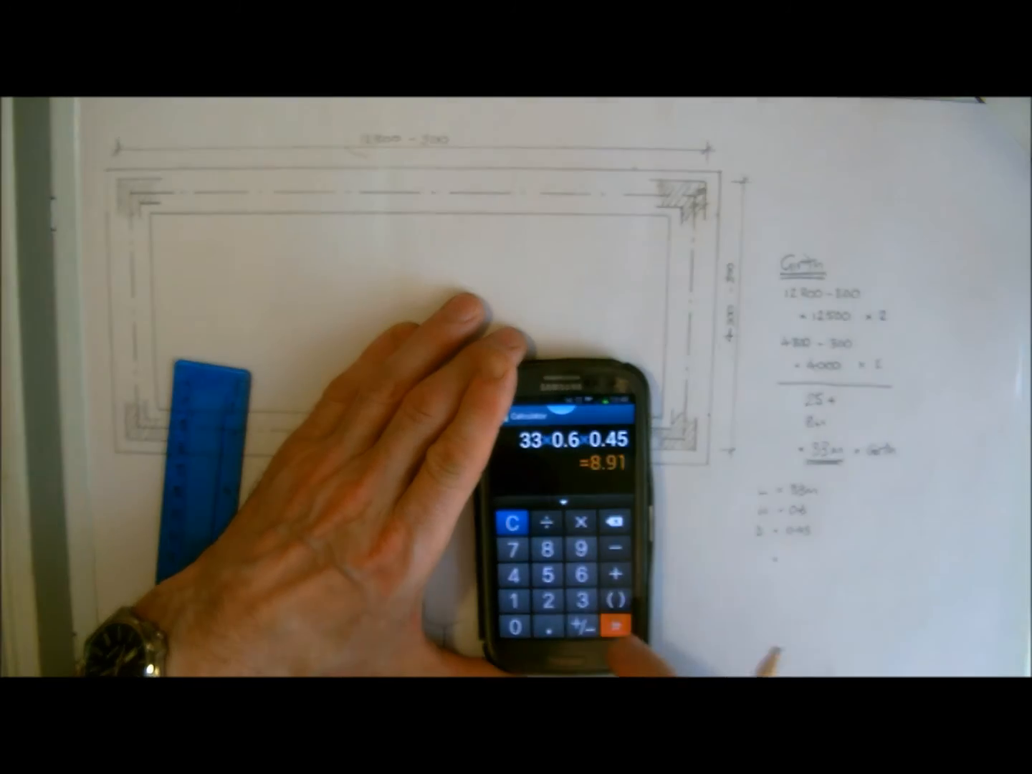